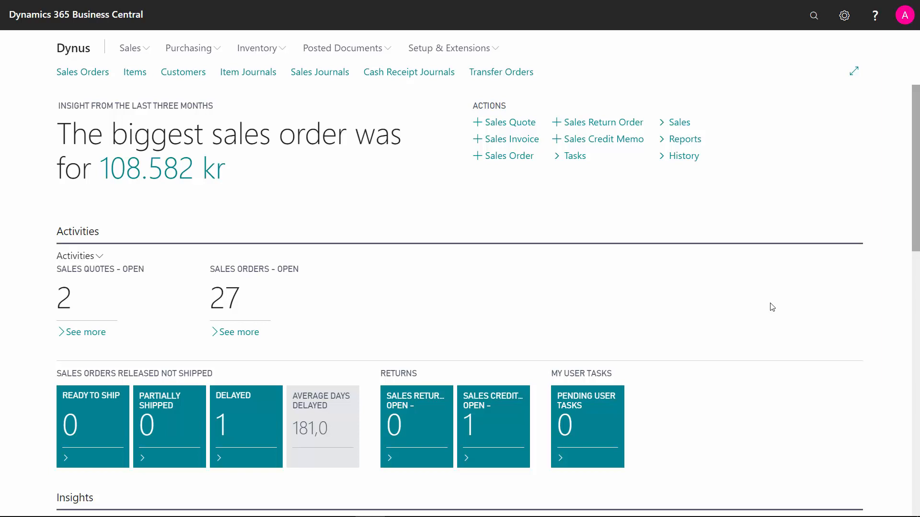
mouse_move(475, 233)
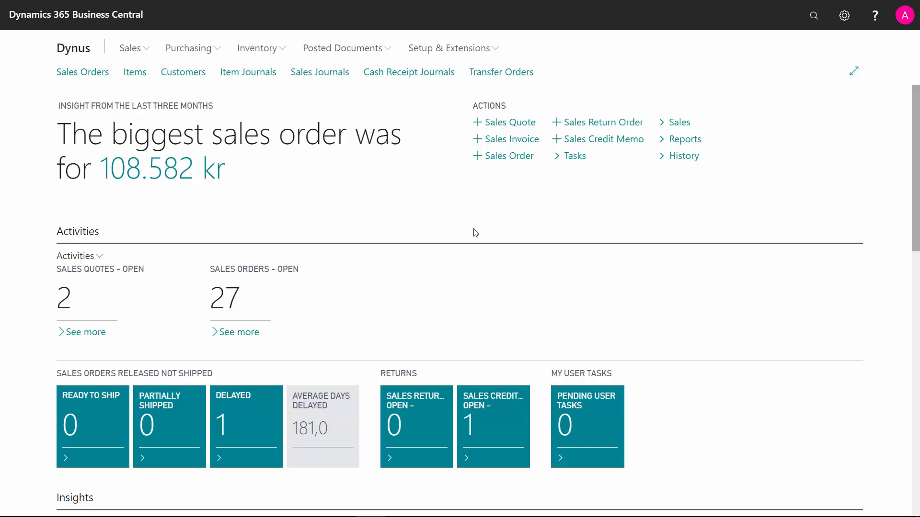
mouse_move(182, 72)
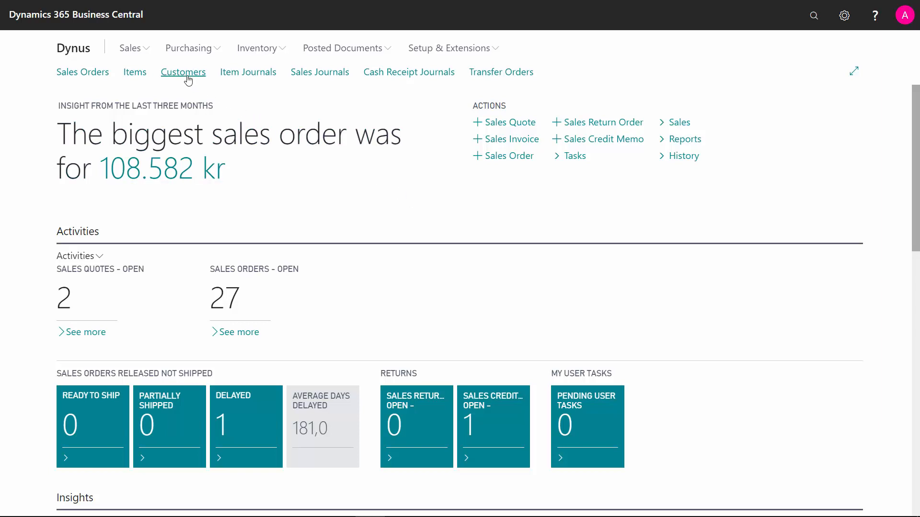
- From the customer list, view customer 52000's default dimensions showing PROJECT 13, then close them
click(183, 71)
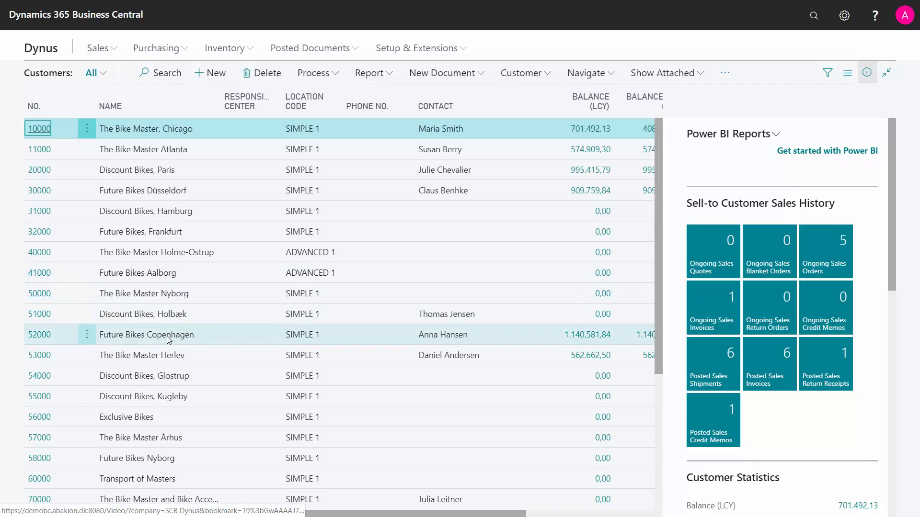
click(145, 334)
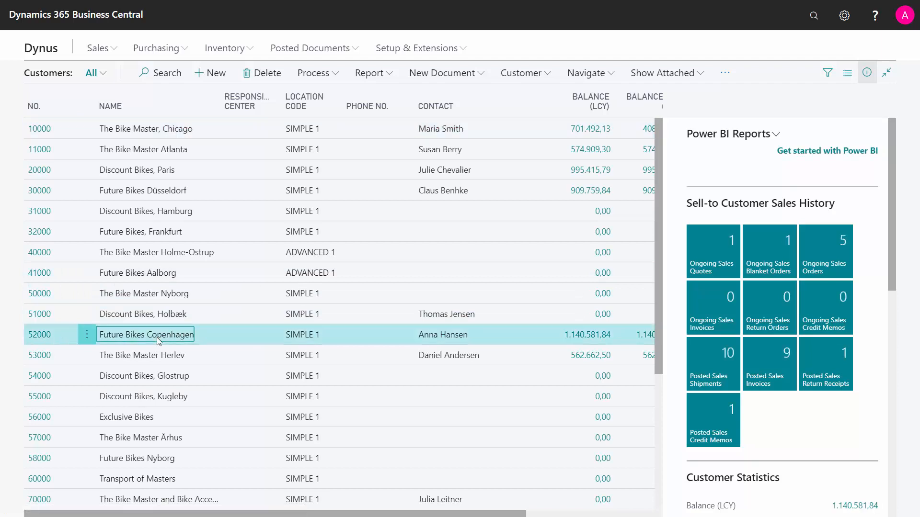
click(525, 73)
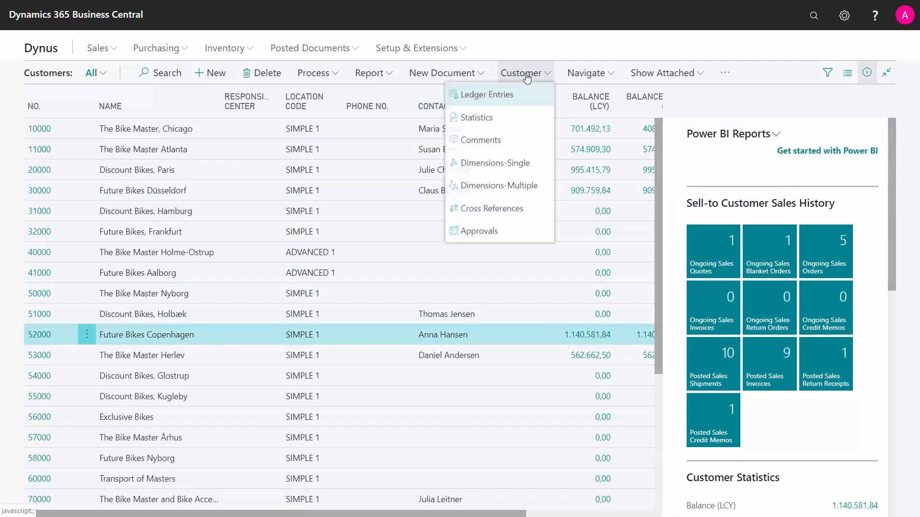
mouse_move(496, 170)
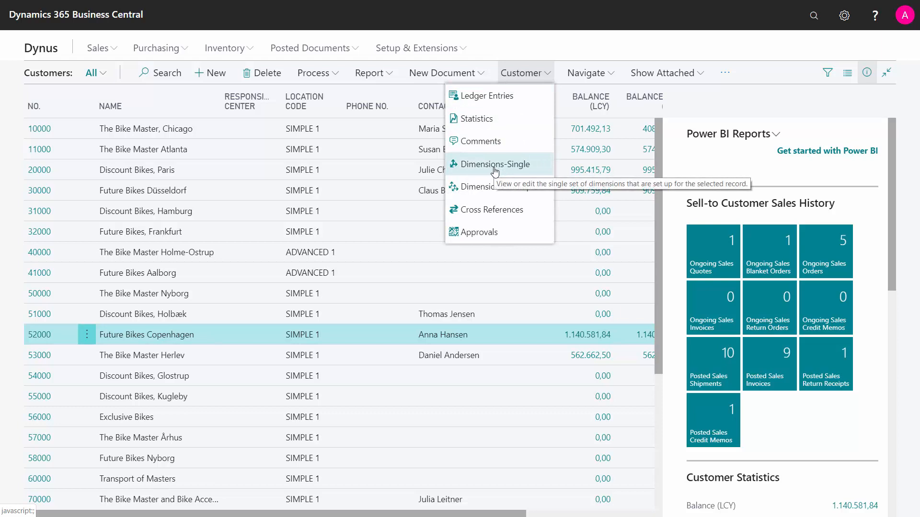
click(495, 164)
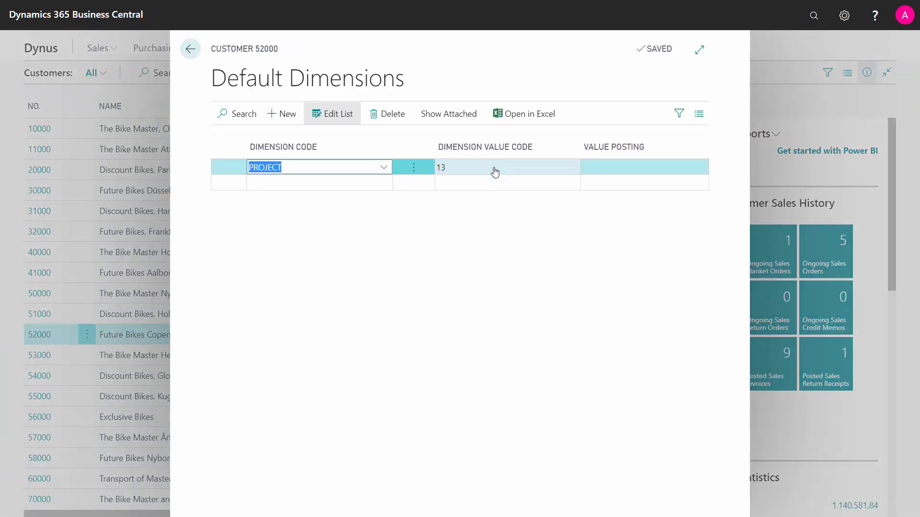
click(190, 49)
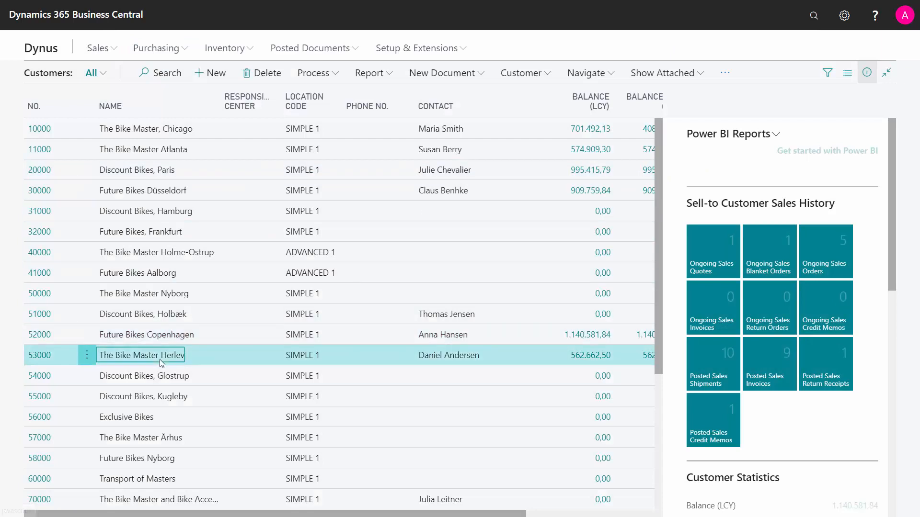
- Review customer 53000's PROJECT 11 default dimension, then select customer rows 52000 to 56000
click(521, 73)
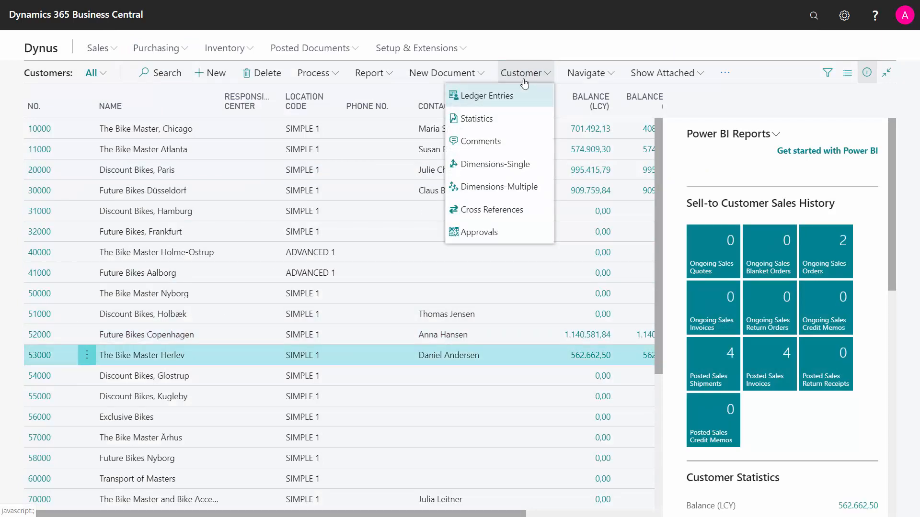
click(496, 164)
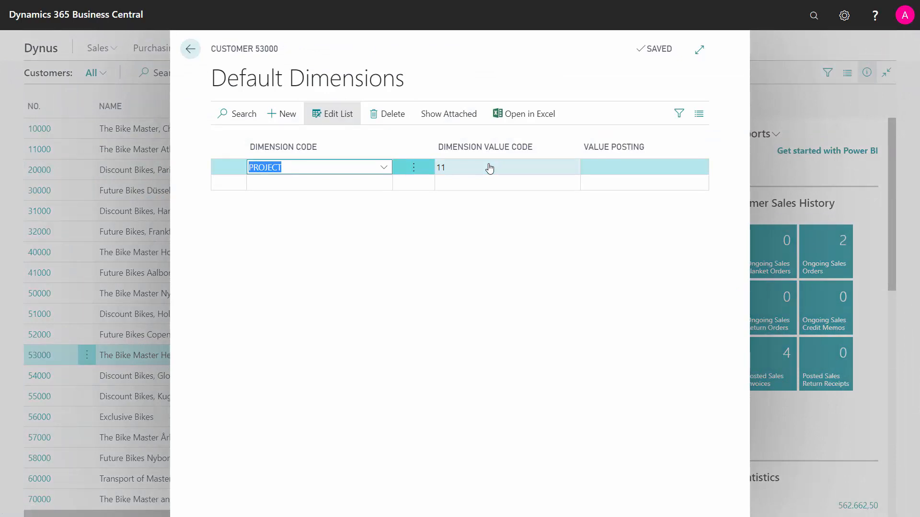
click(504, 167)
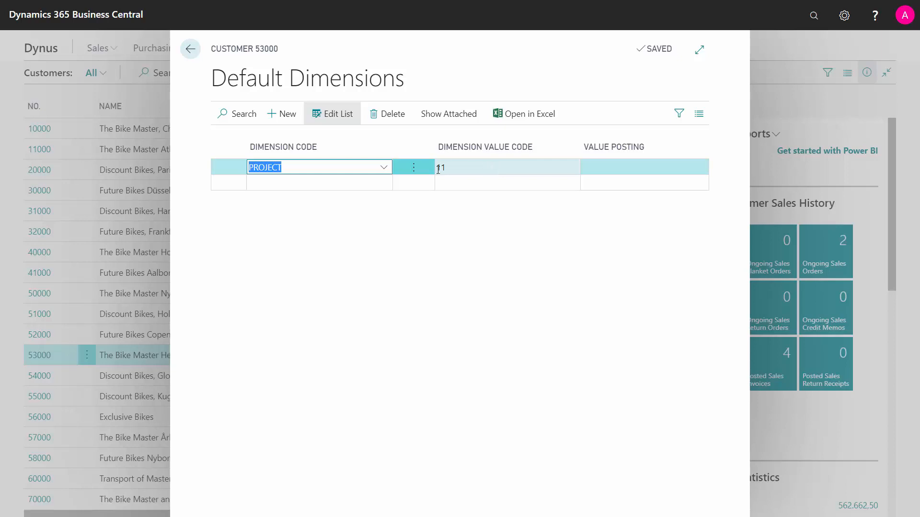
click(190, 48)
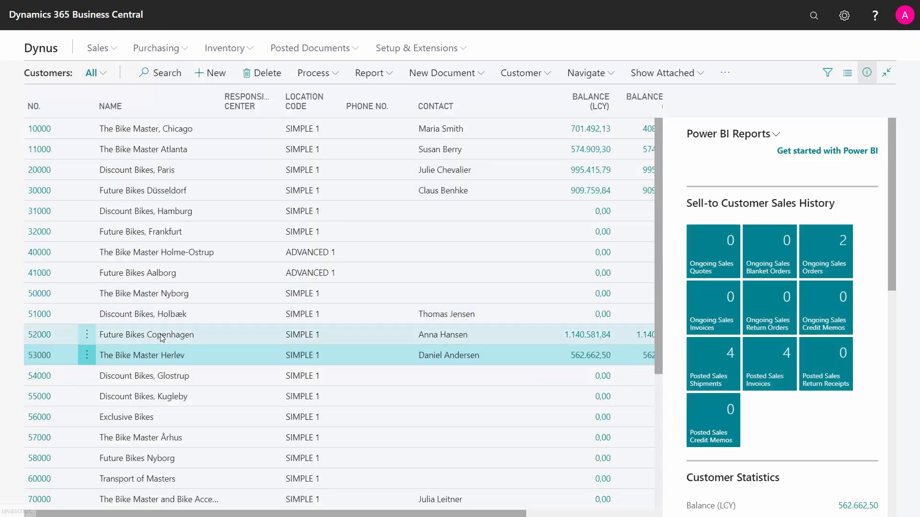
click(146, 334)
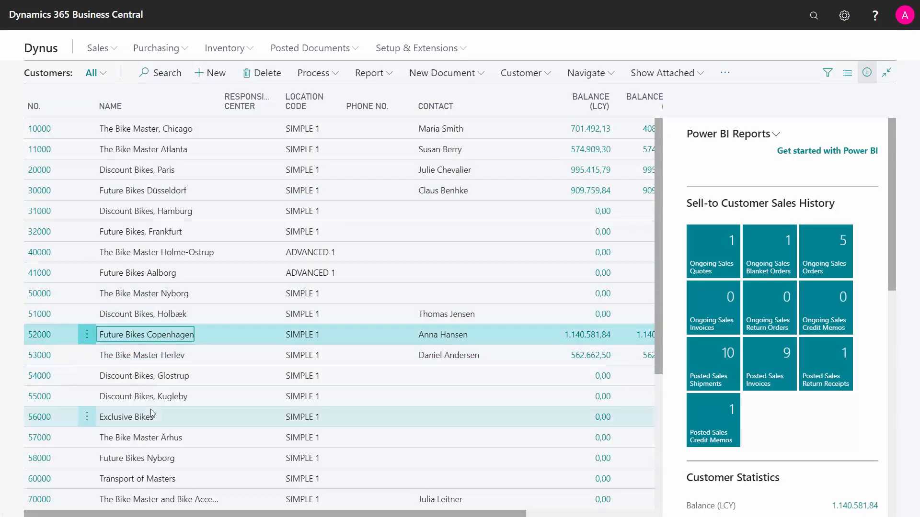
click(520, 72)
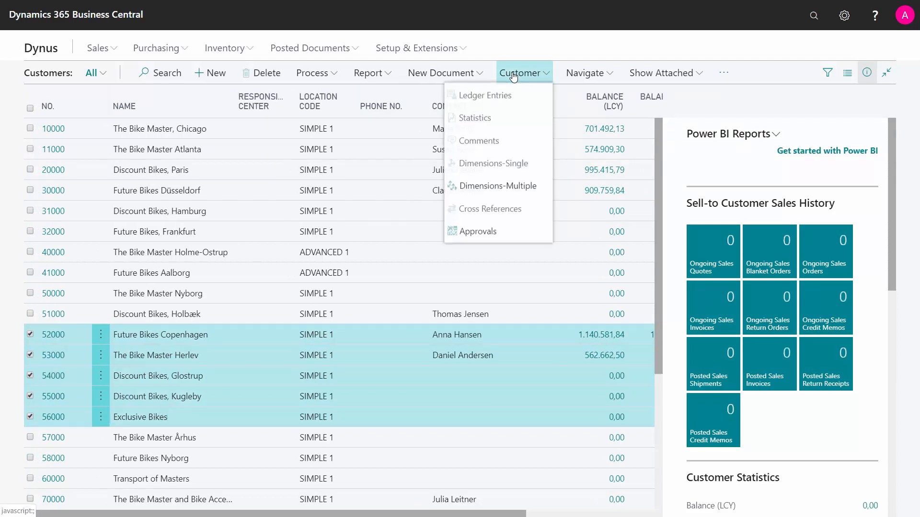
mouse_move(494, 186)
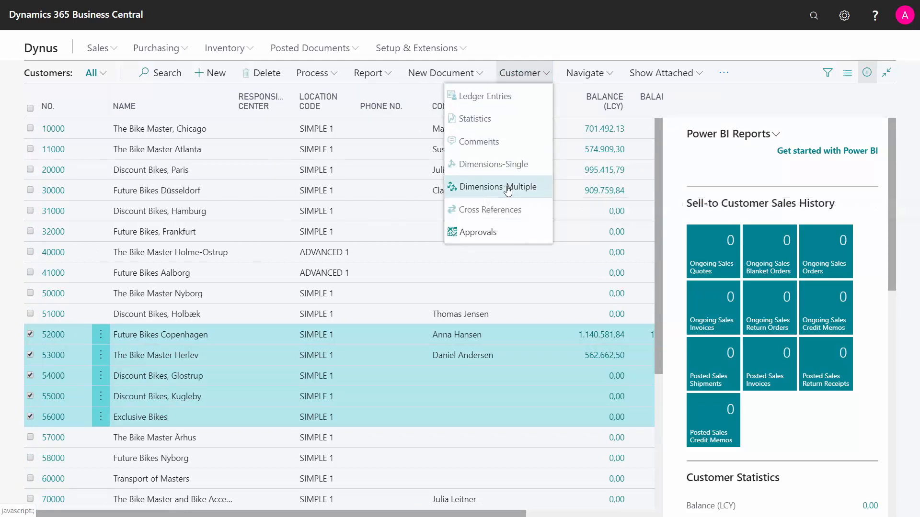
- Use Dimensions-Multiple to assign DEPARTMENT value B to customers 52000–56000
click(497, 186)
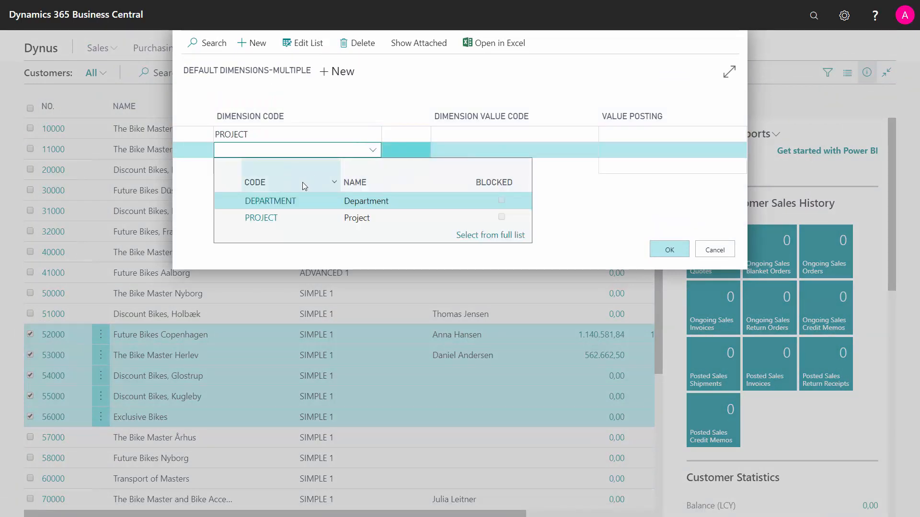
click(269, 200)
text(B)
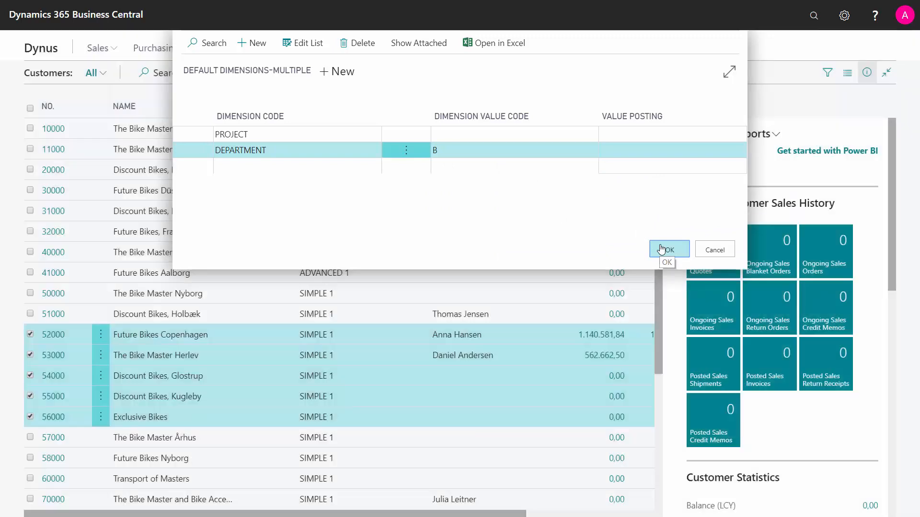
click(668, 249)
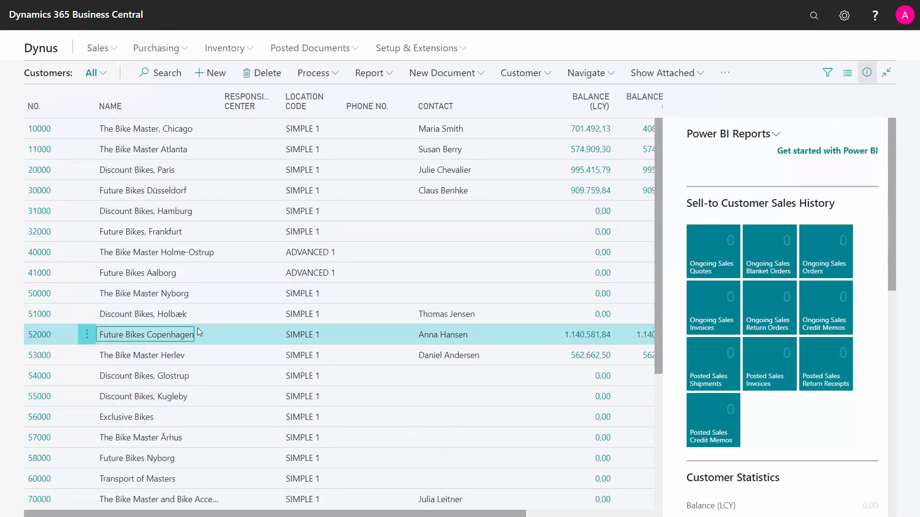
- Open customer 52000's Default Dimensions, now listing DEPARTMENT B and PROJECT 13
click(522, 73)
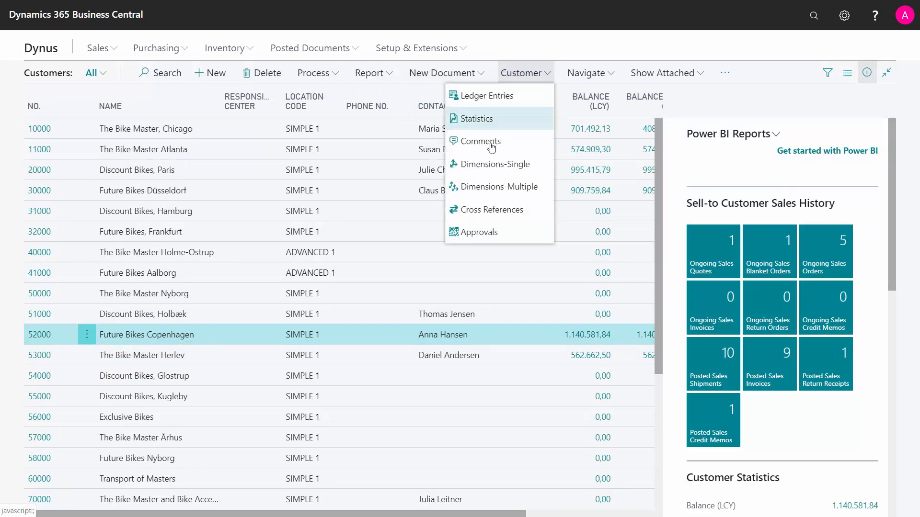
click(496, 164)
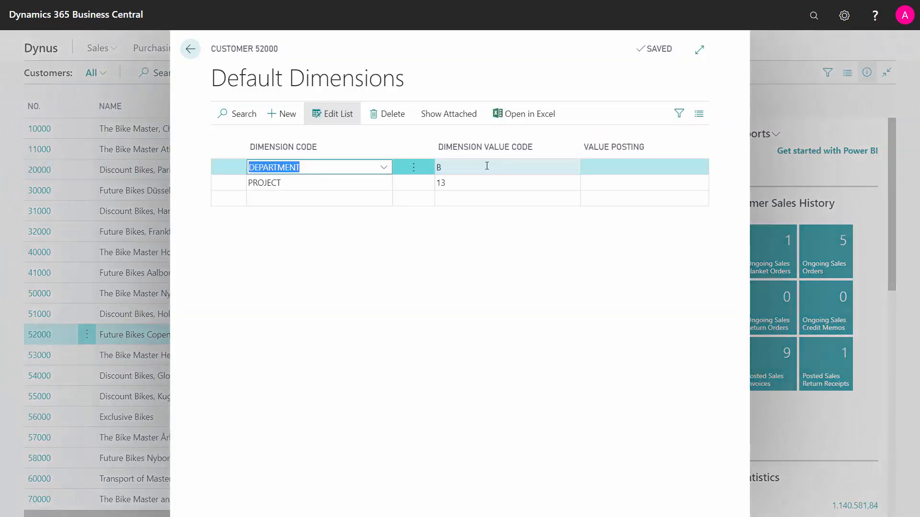